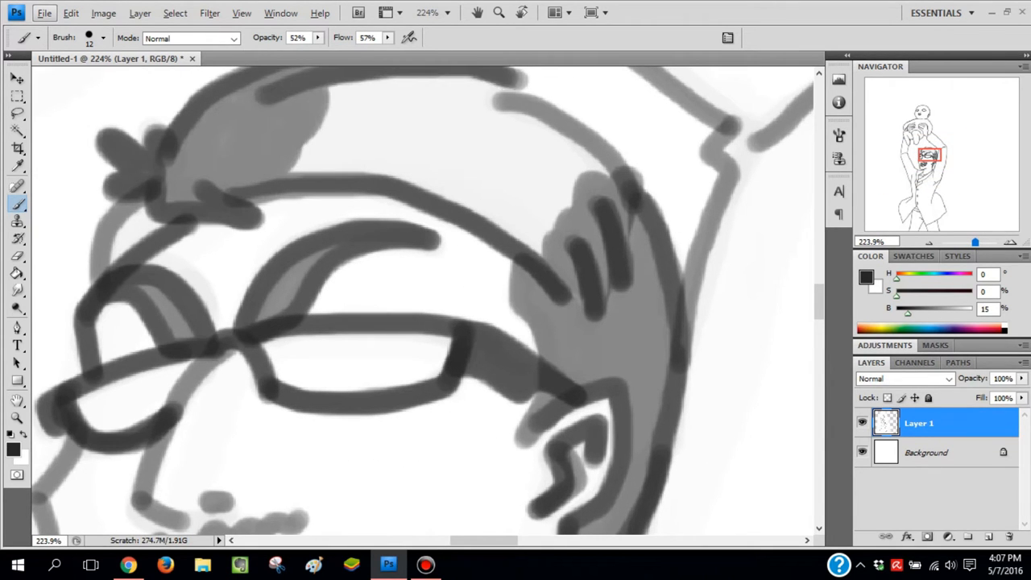
scroll("down", 3)
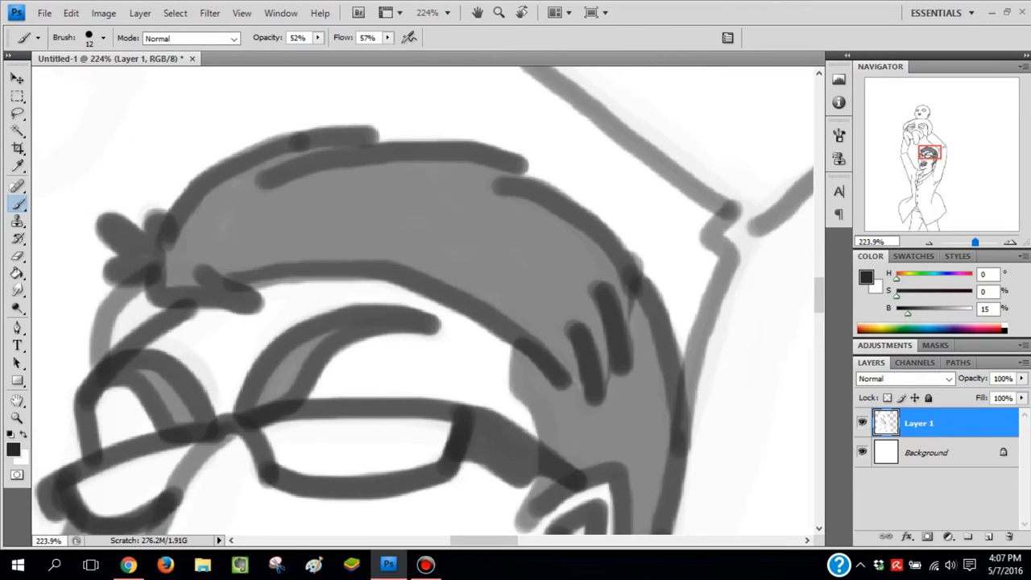